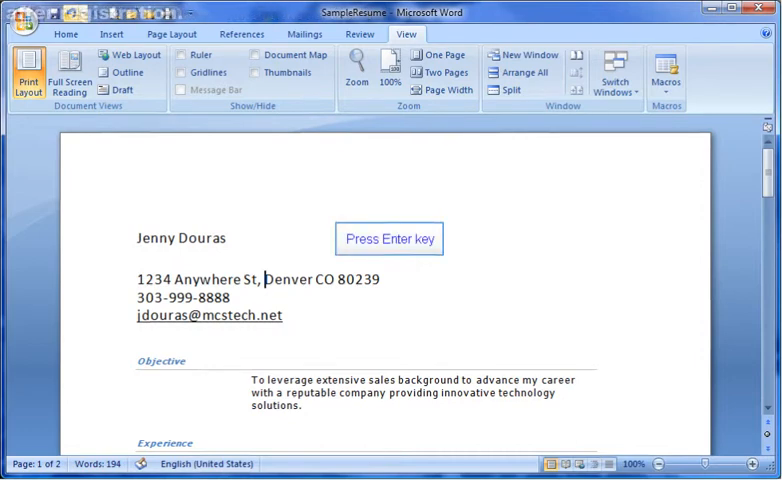
# Step: Move 'Denver CO 80239' onto its own line under the street, removing the extra blank line
pyautogui.press('enter')
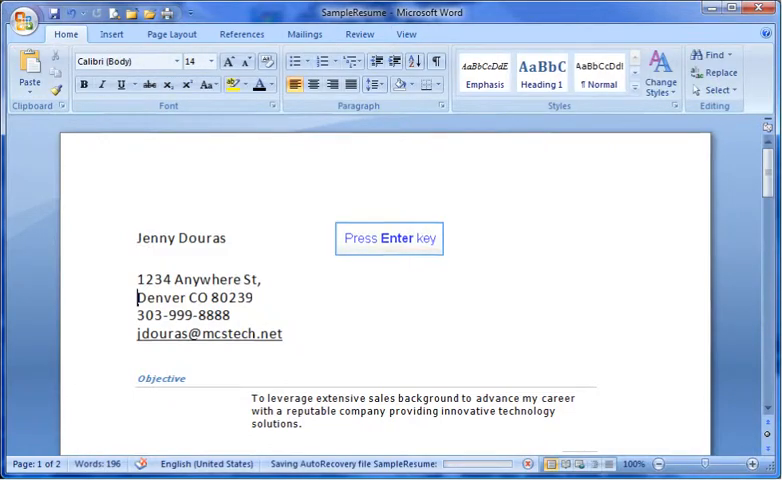
pyautogui.press('enter')
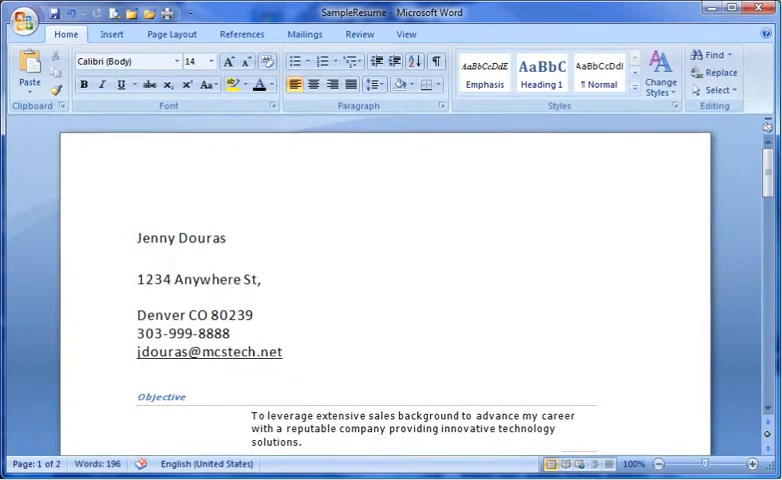
pyautogui.press('Backspace')
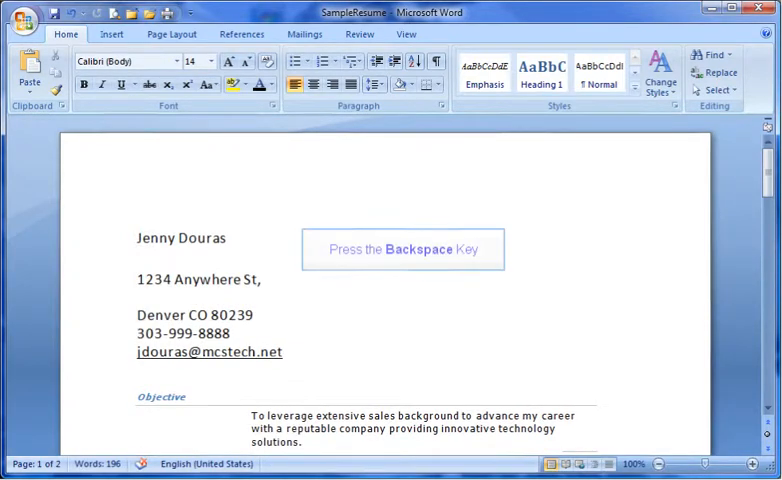
pyautogui.press('backspace')
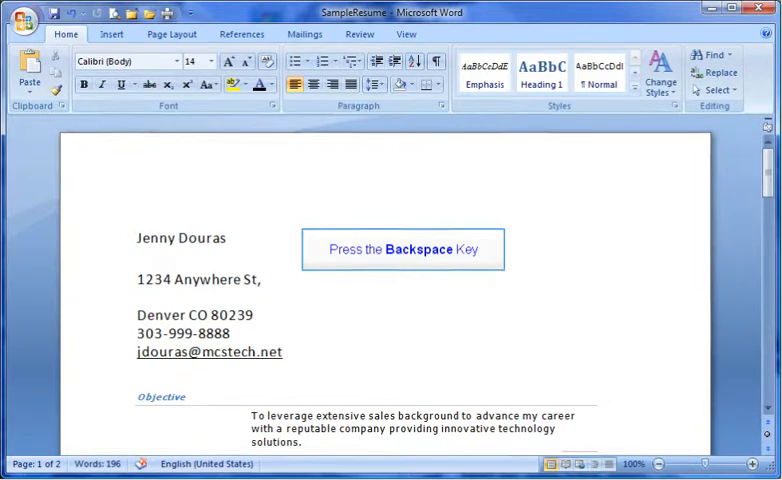
pyautogui.press('backspace')
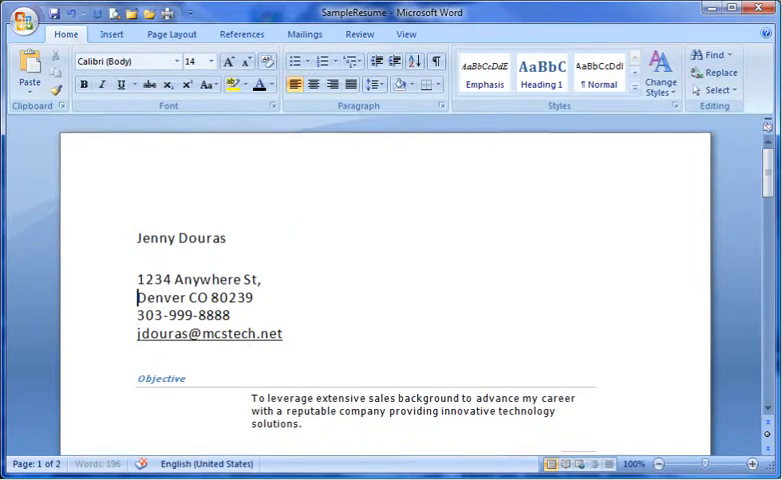
pyautogui.click(404, 32)
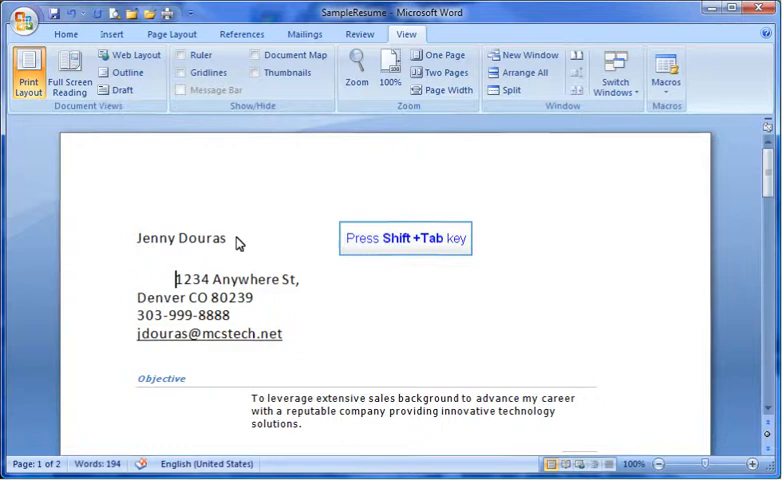
# Step: Remove the leading tab indent from the street address line with Shift+Tab
pyautogui.press('shift+tab')
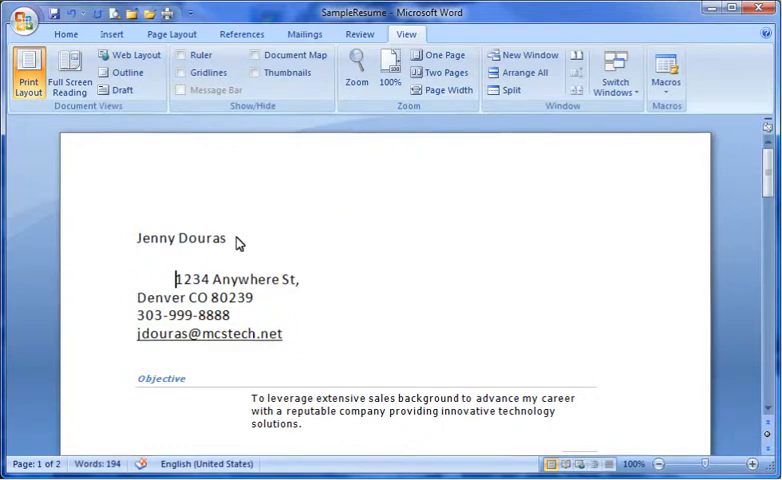
pyautogui.scroll(-3)
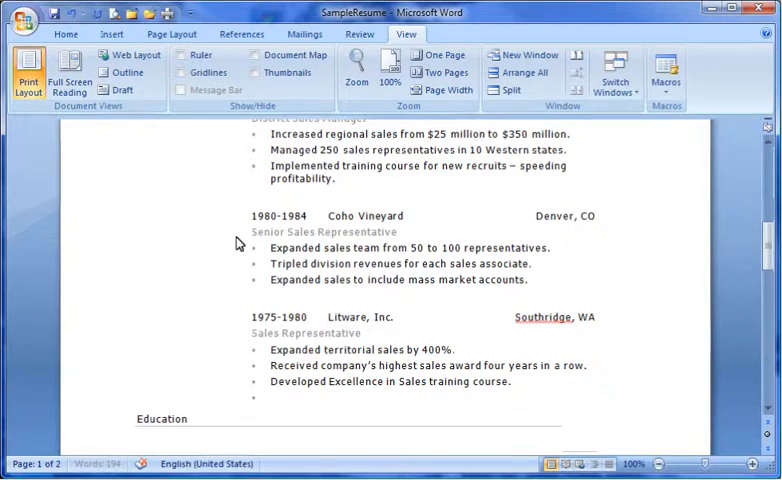
pyautogui.moveTo(224, 238)
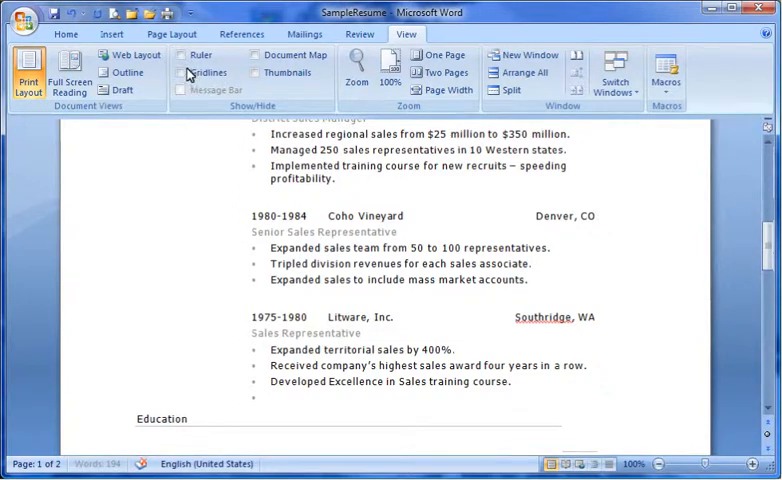
# Step: Insert a page break via Page Layout > Breaks so Interests starts on a new page
pyautogui.click(172, 32)
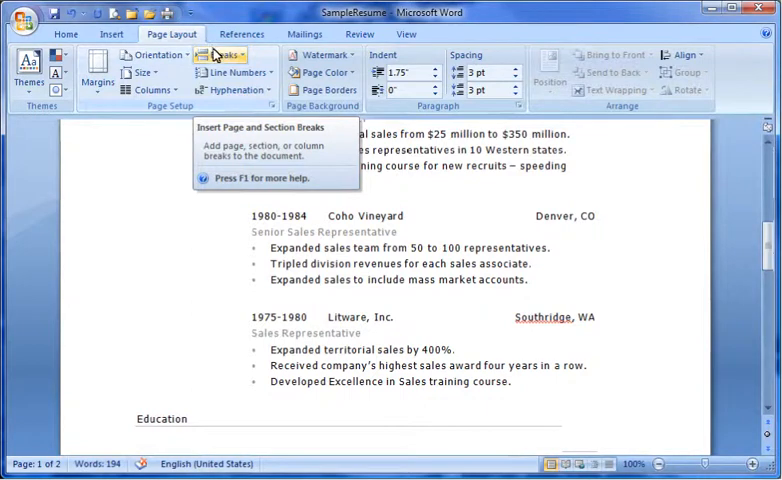
pyautogui.click(220, 56)
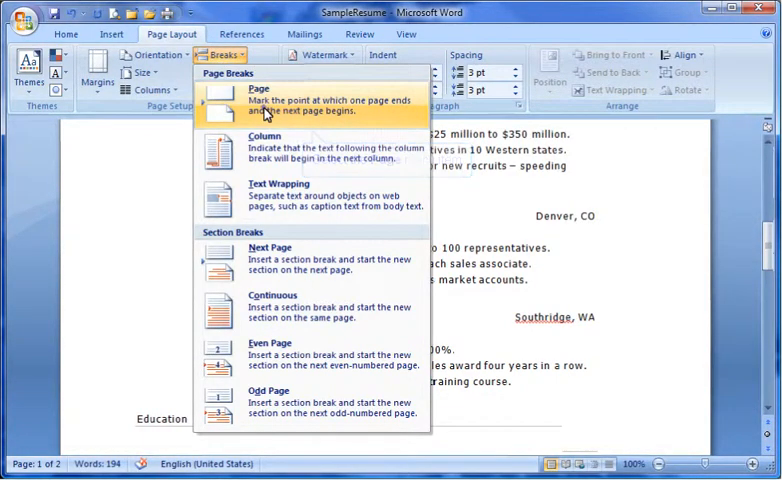
pyautogui.click(260, 100)
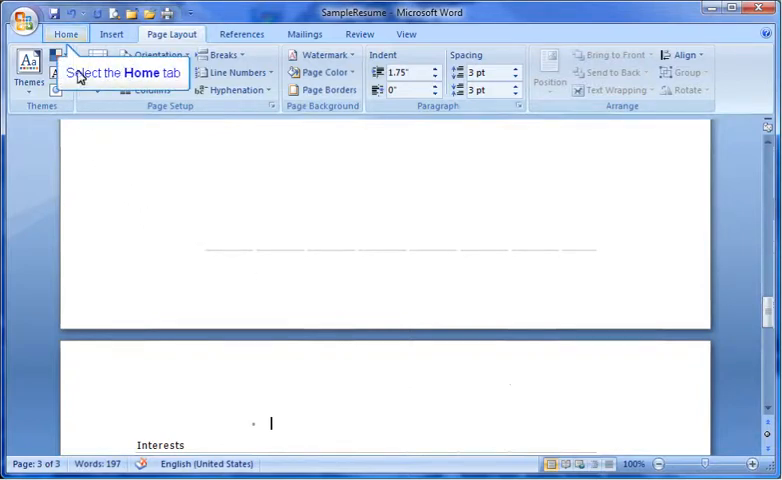
# Step: Show formatting marks from the Home ribbon and delete the page break before Interests
pyautogui.click(64, 32)
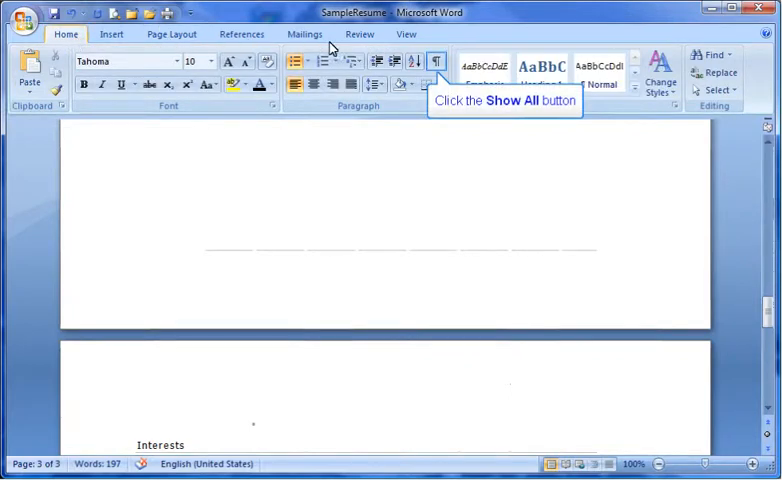
pyautogui.click(434, 62)
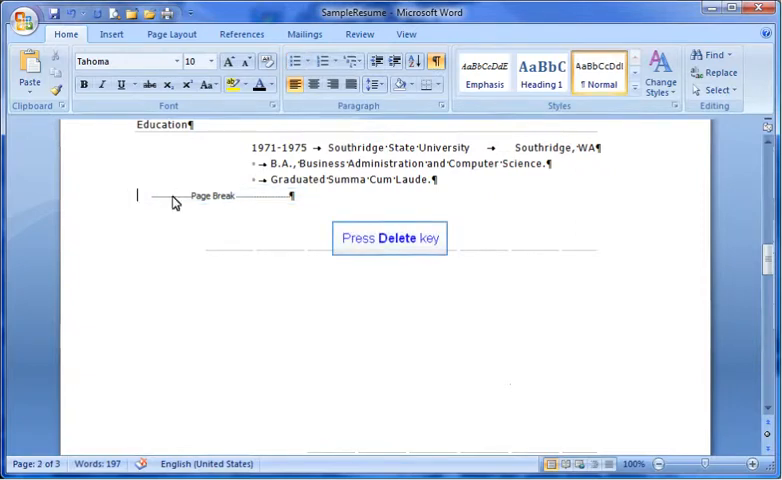
pyautogui.press('Delete')
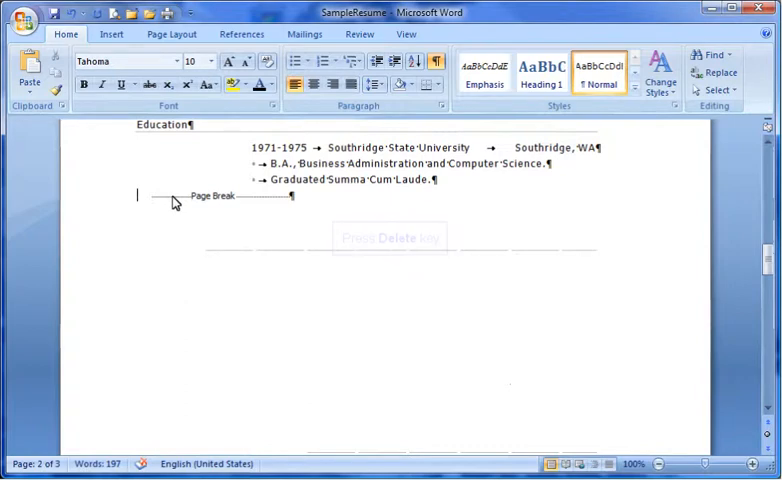